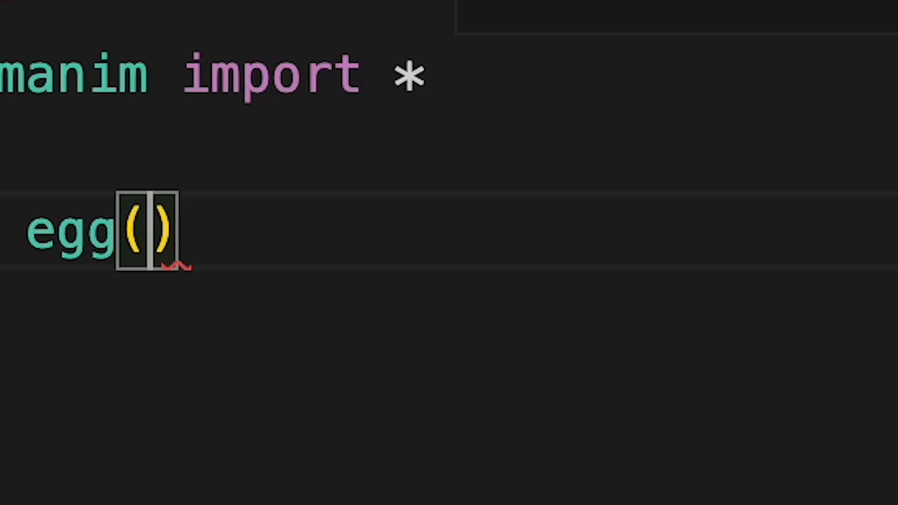
# Step: Create the egg Scene class loading SVGMobject("images/egg.svg") with a fill colour
pyautogui.write('SVGMobject("images/egg.svg")')
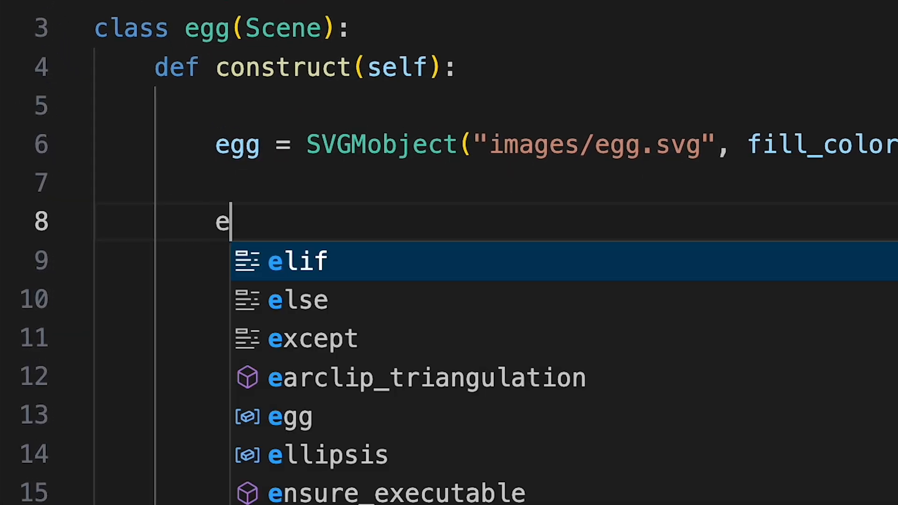
# Step: Write a for i in range(10000): loop that sets egg2 = egg.copy()
pyautogui.write('gg2 = egg.copy(')
pyautogui.write('for i in')
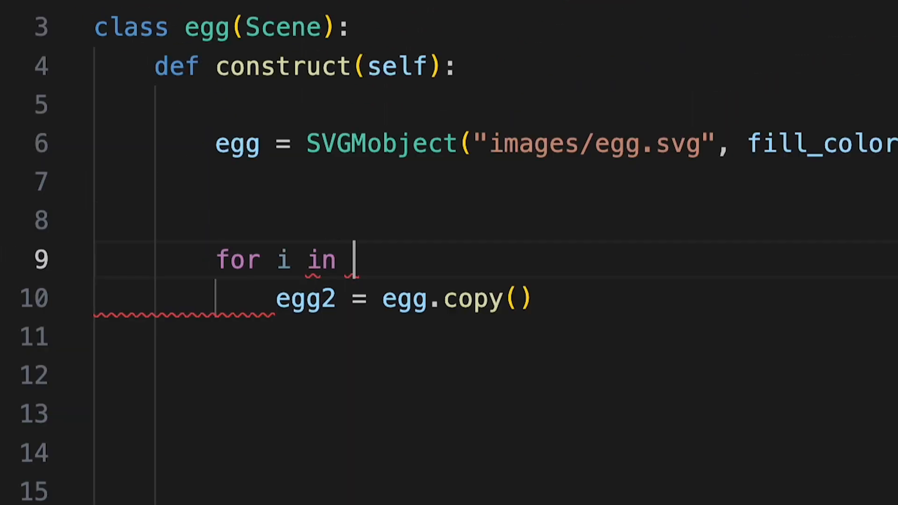
pyautogui.write('range(10000):')
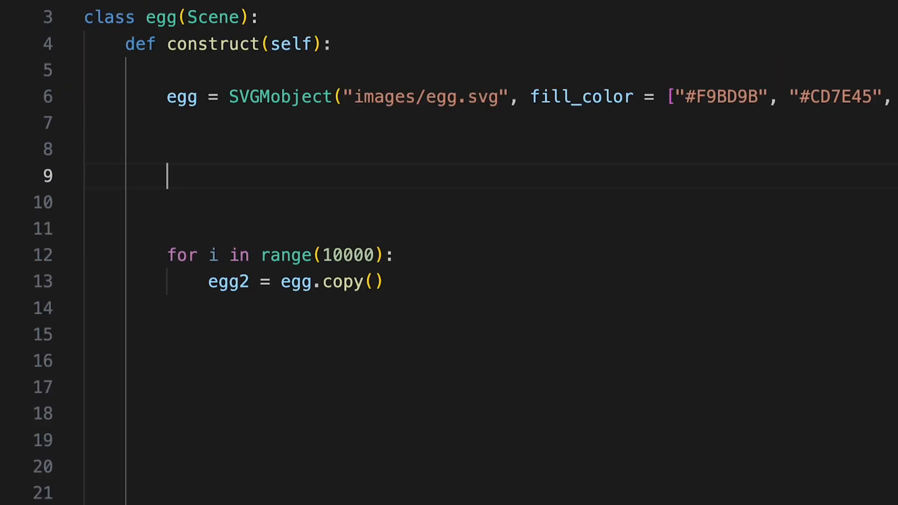
# Step: Create basket = VGroup(), add each egg2 to it, then play Write(egg) and Transform(egg, basket)
pyautogui.write('basket = VGroup(')
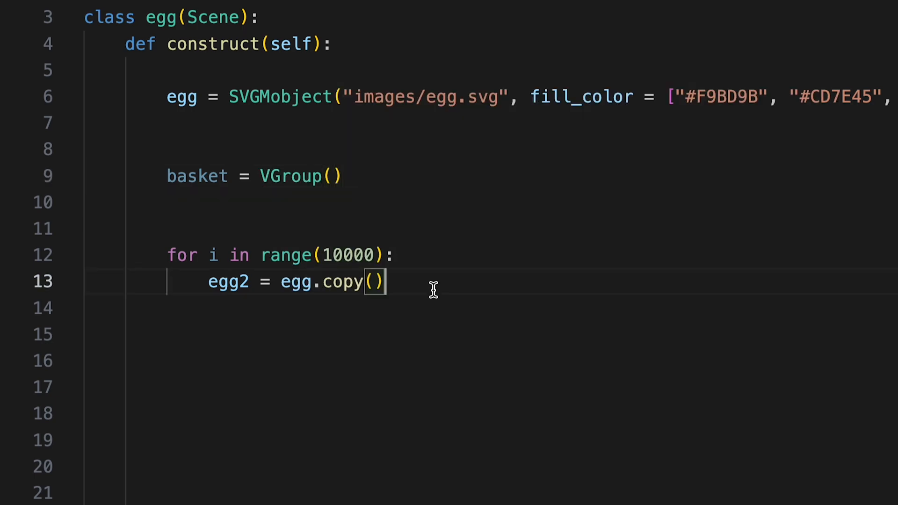
pyautogui.write('basket.add(egg2')
pyautogui.click(512, 360)
pyautogui.write('basket.arrange_in_grid')
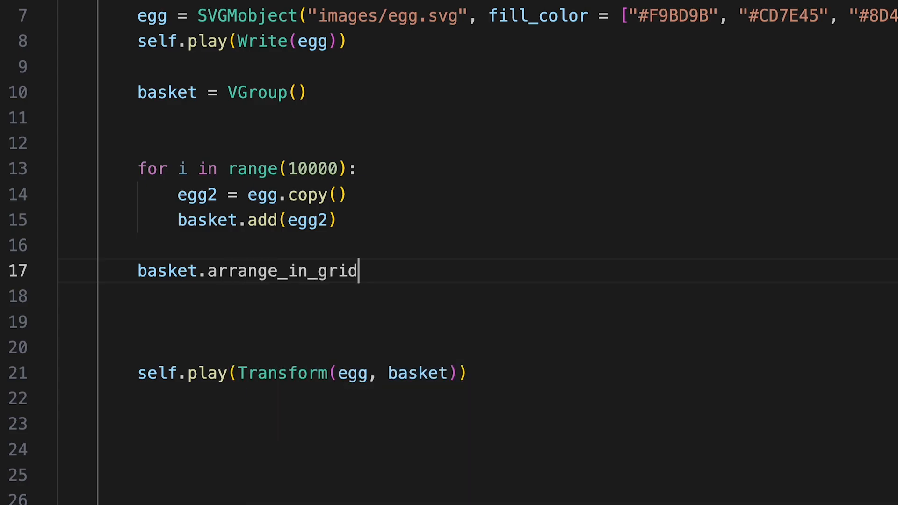
# Step: Add basket.arrange_in_grid() below the loop, then switch to the Manim tutorial video page
pyautogui.click(472, 151)
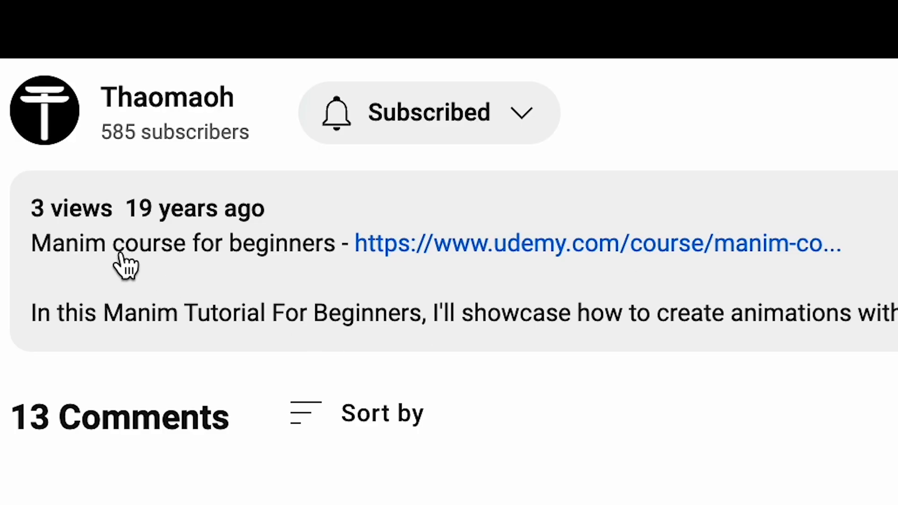
pyautogui.moveTo(489, 265)
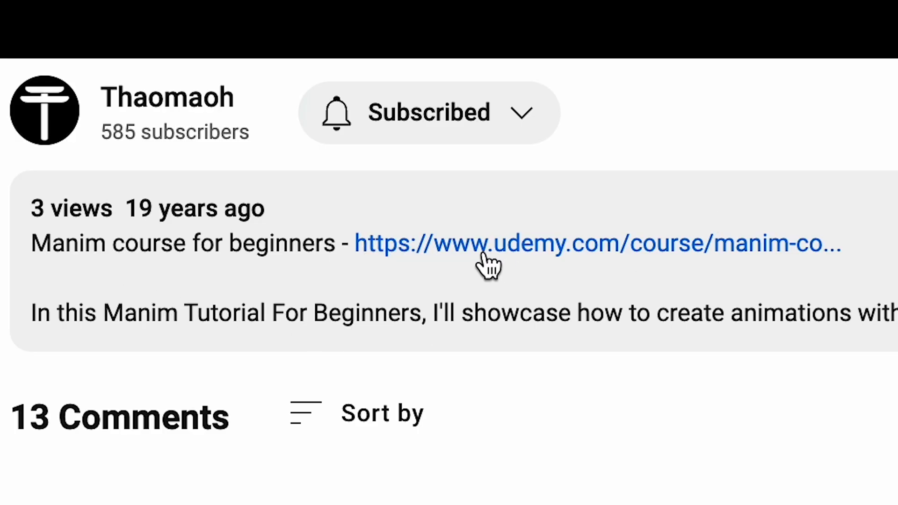